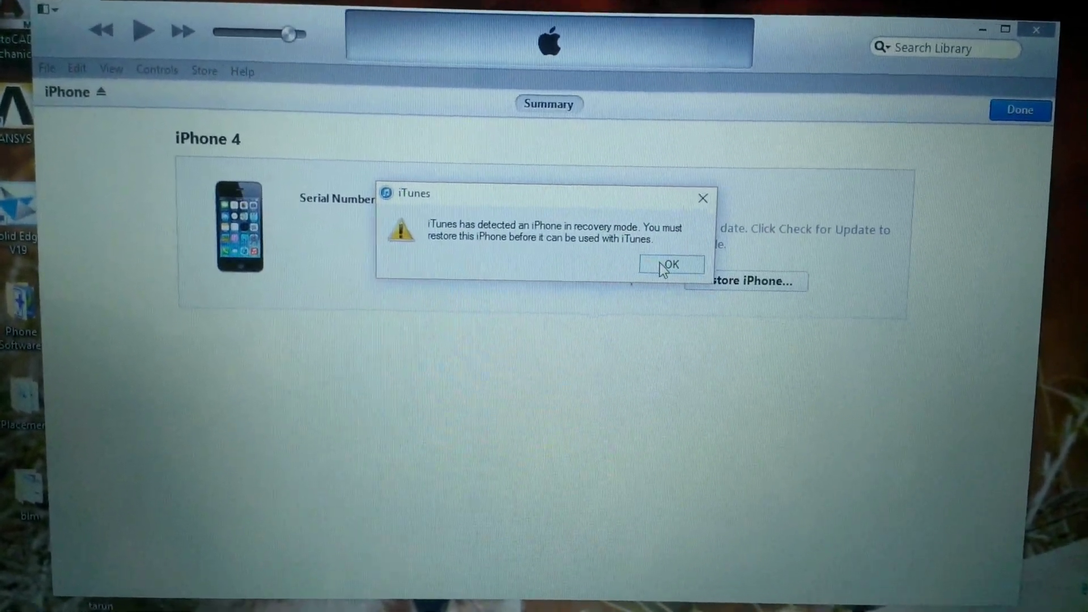
# Dismiss the iTunes alert saying the iPhone 4 is in recovery mode and must be restored.
pyautogui.click(672, 264)
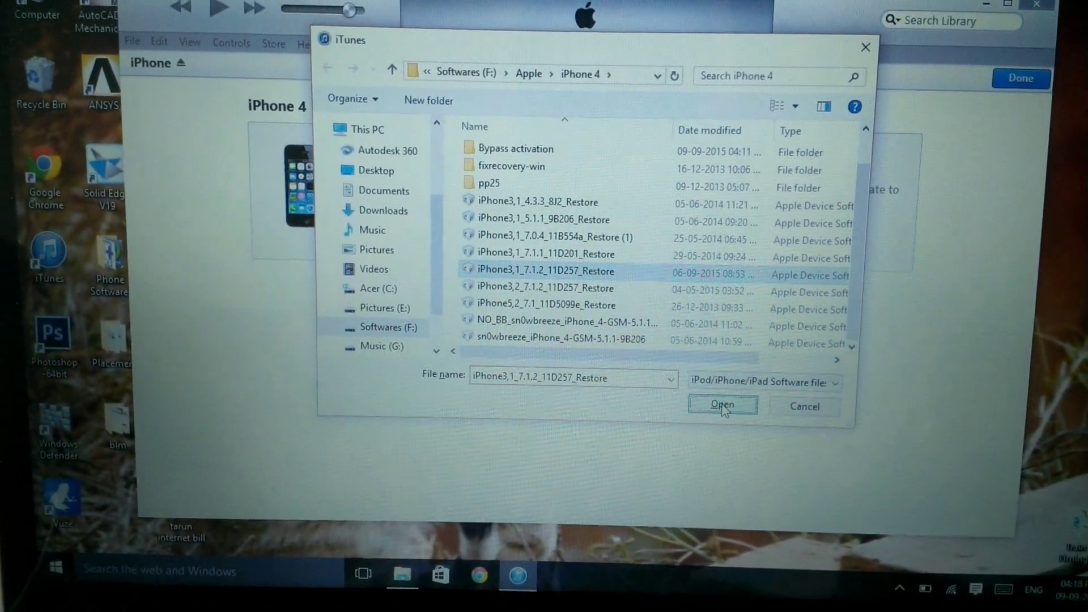
# Load the iPhone3,1_7.1.2_11D257_Restore firmware file from Softwares (F:) > Apple > iPhone 4.
pyautogui.click(722, 406)
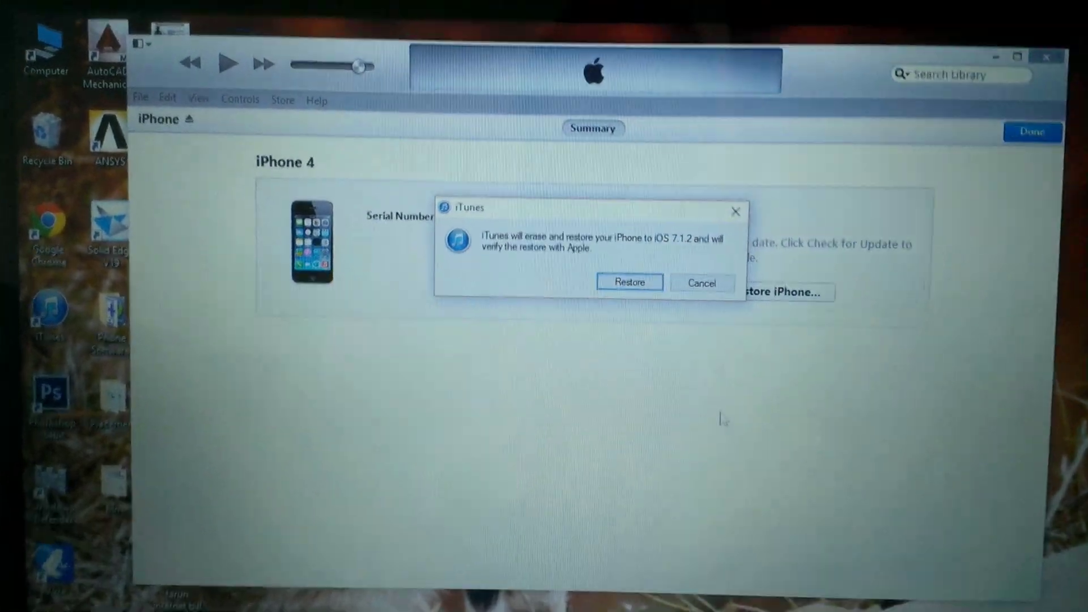